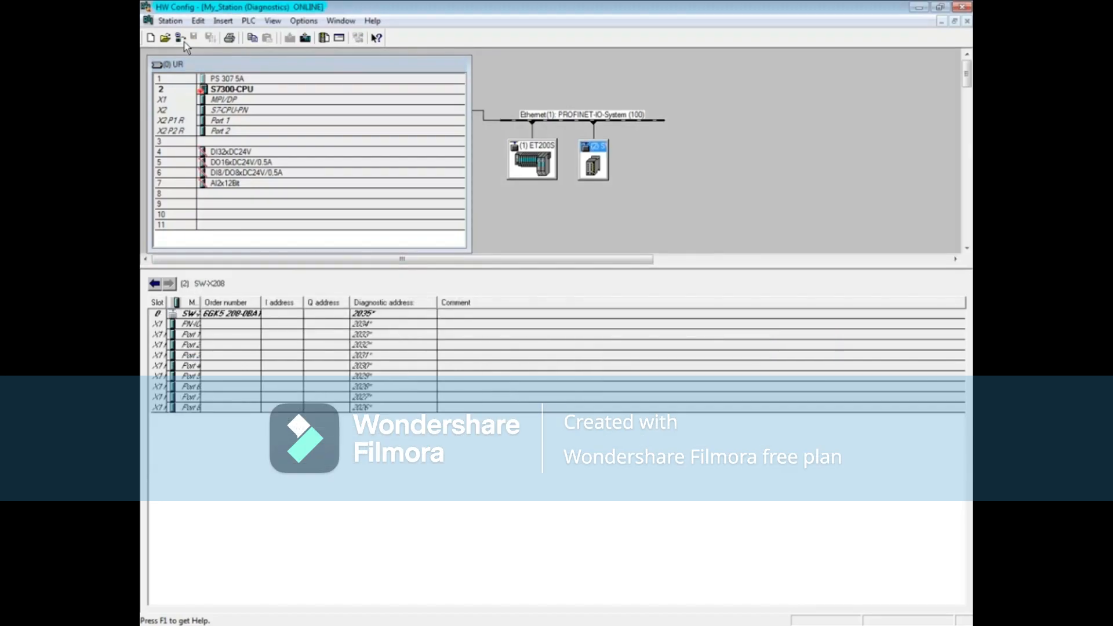
# Open the S7300-CPU module information in slot 2 and view its diagnostic buffer
pyautogui.click(231, 88)
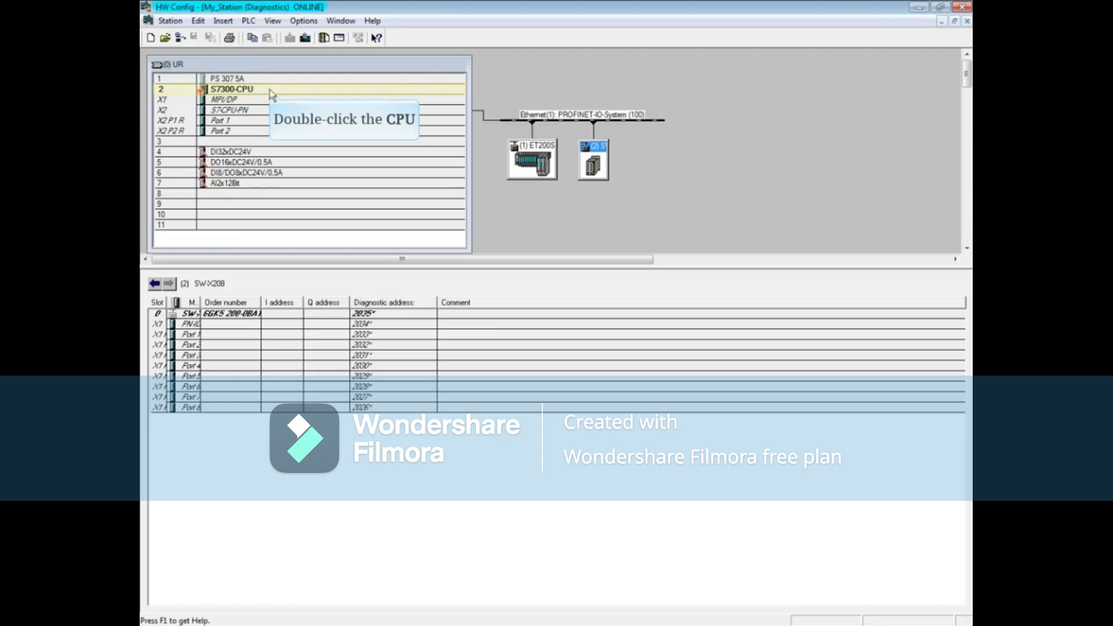
pyautogui.doubleClick(231, 88)
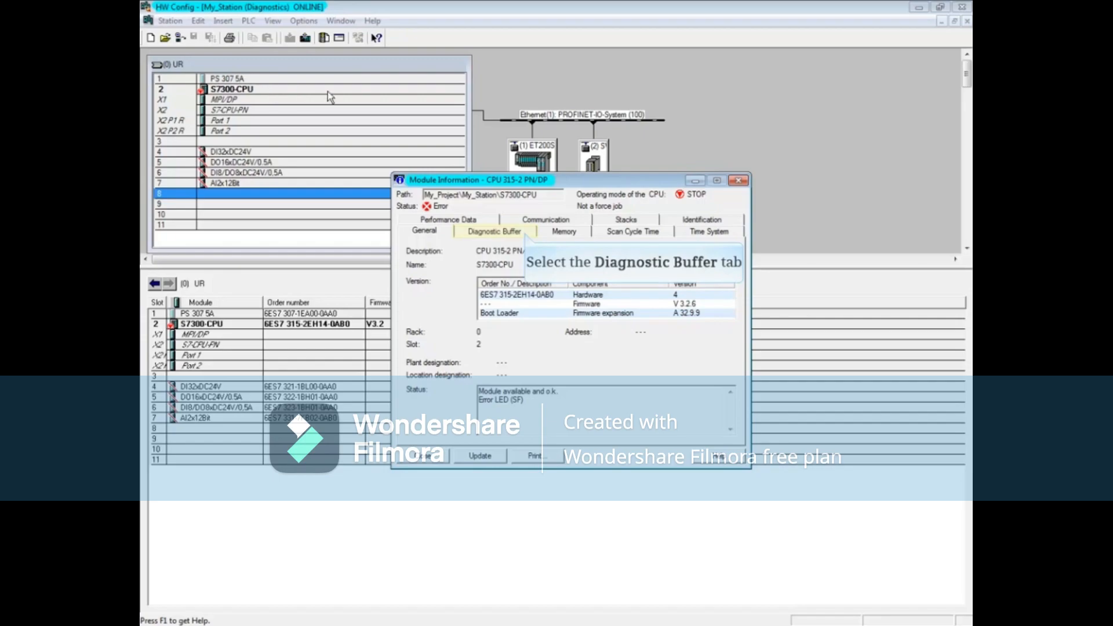
pyautogui.click(494, 231)
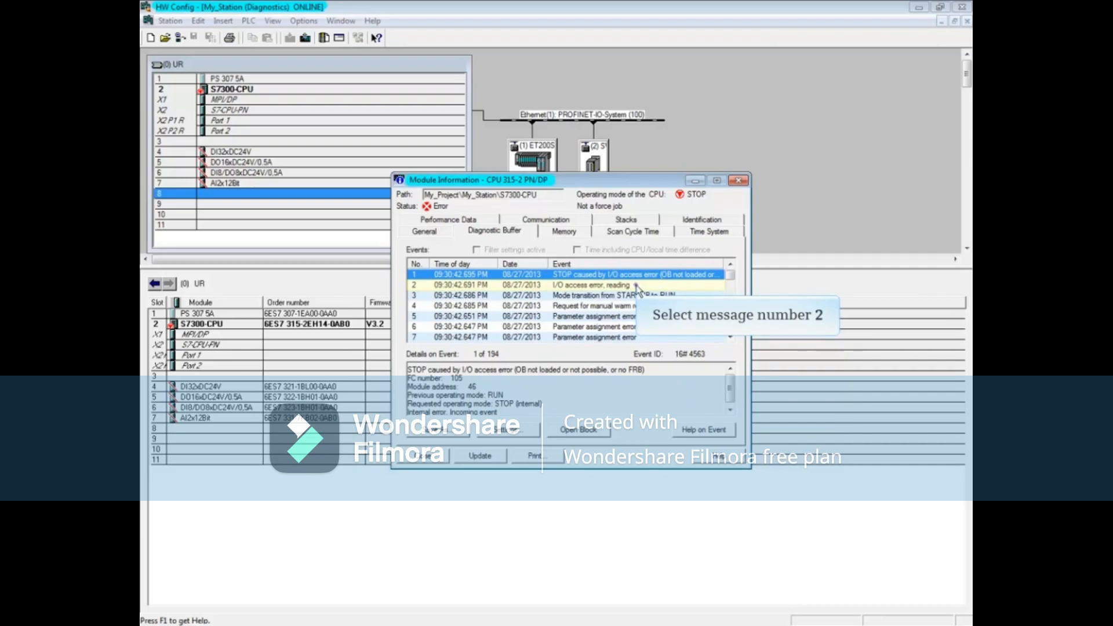
# Show details of diagnostic event 2: I/O access error reading address 306
pyautogui.click(589, 285)
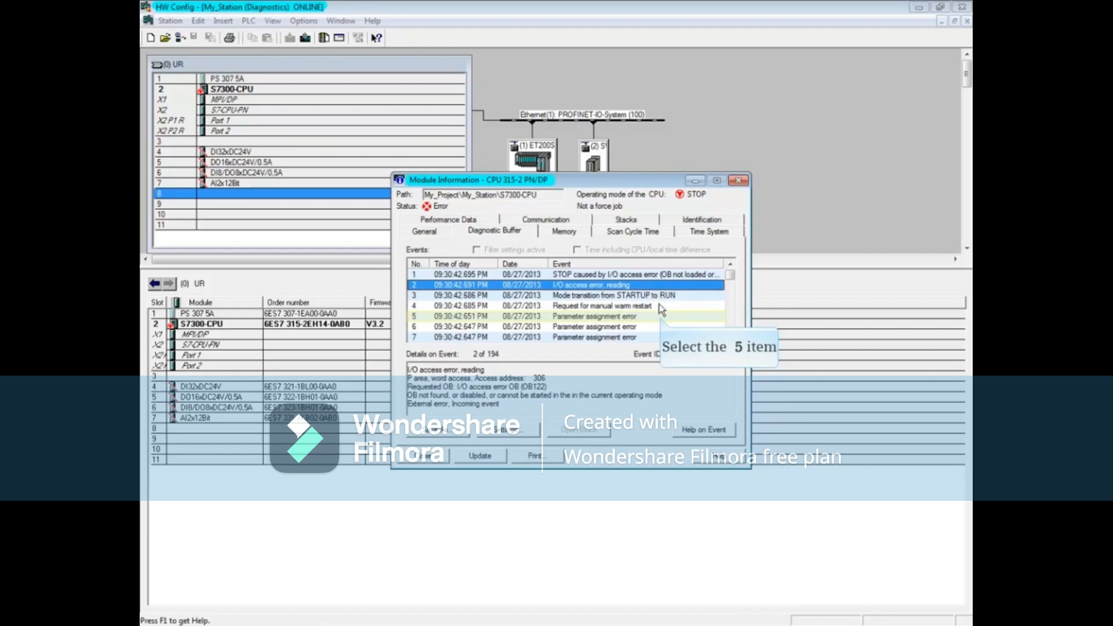
# Inspect diagnostic events 5 and 6, the parameter assignment errors for empty slot 7
pyautogui.click(600, 315)
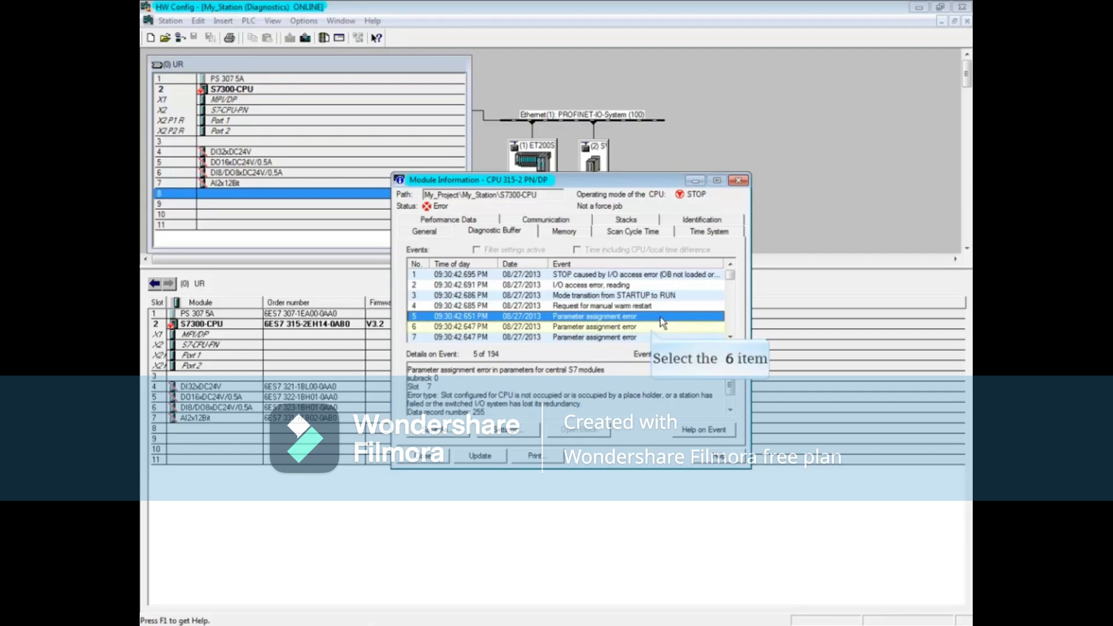
pyautogui.moveTo(653, 328)
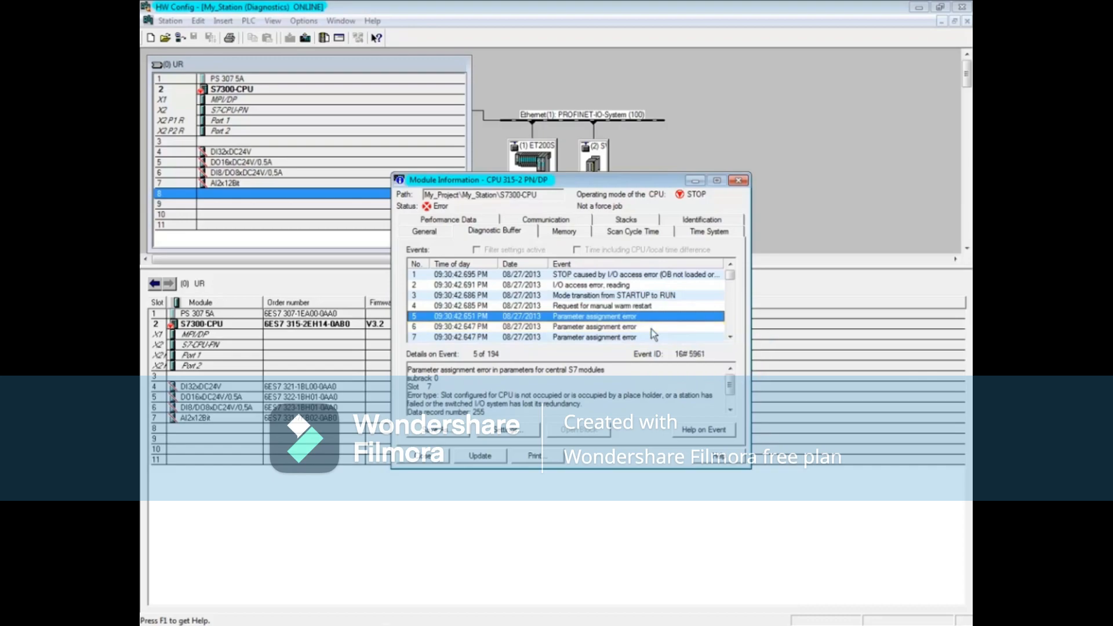
pyautogui.click(593, 326)
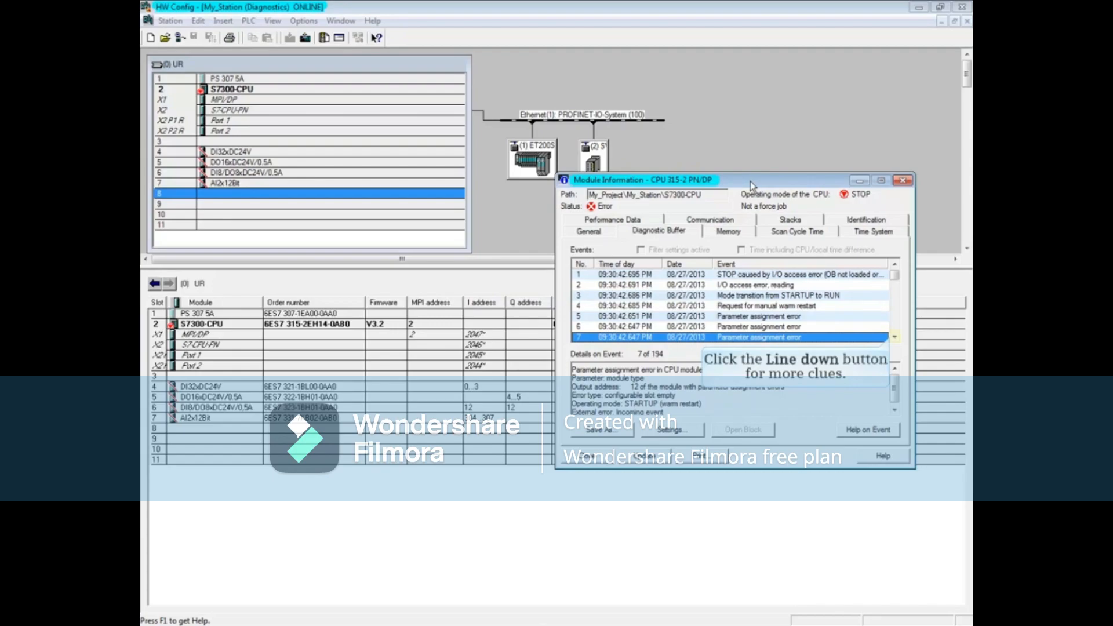
# Scroll the events list and inspect event 8, a parameter assignment error at output address 4
pyautogui.click(893, 338)
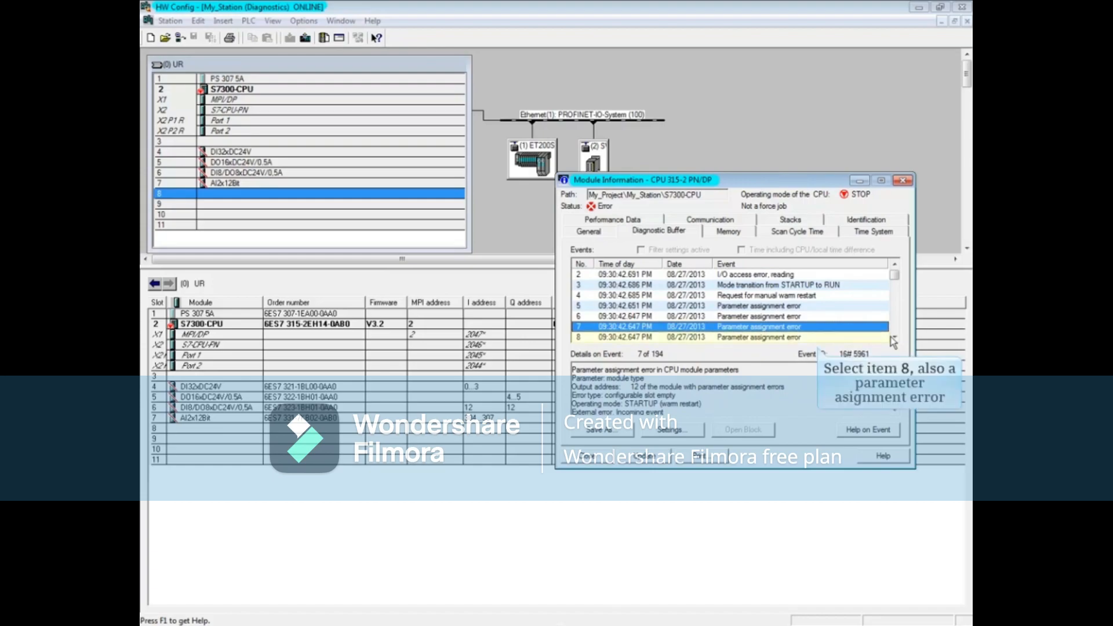
pyautogui.moveTo(814, 346)
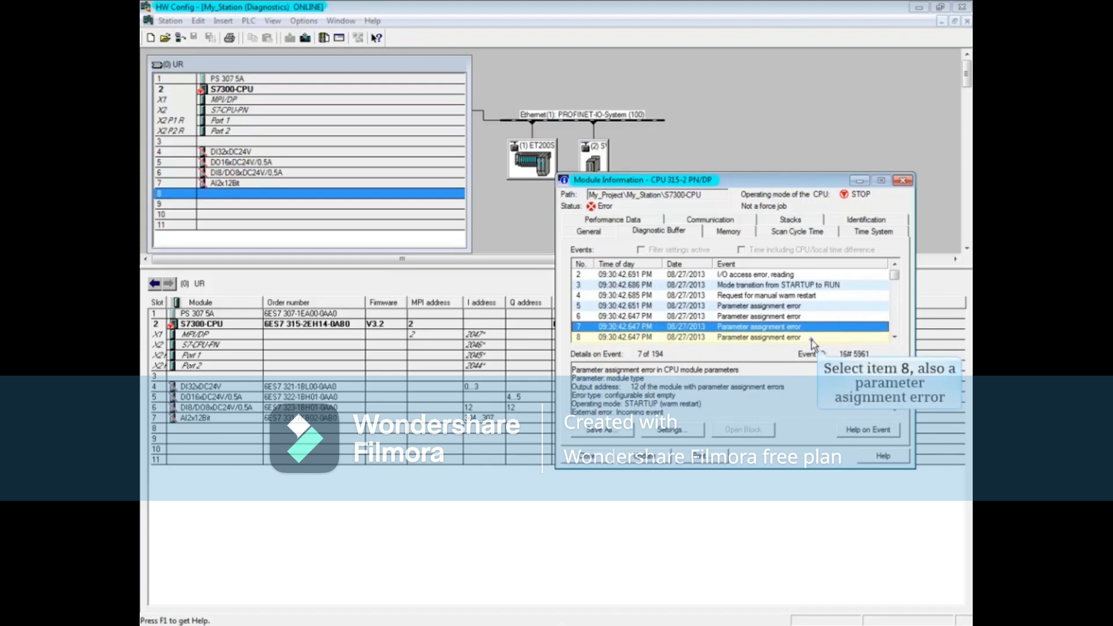
pyautogui.click(731, 337)
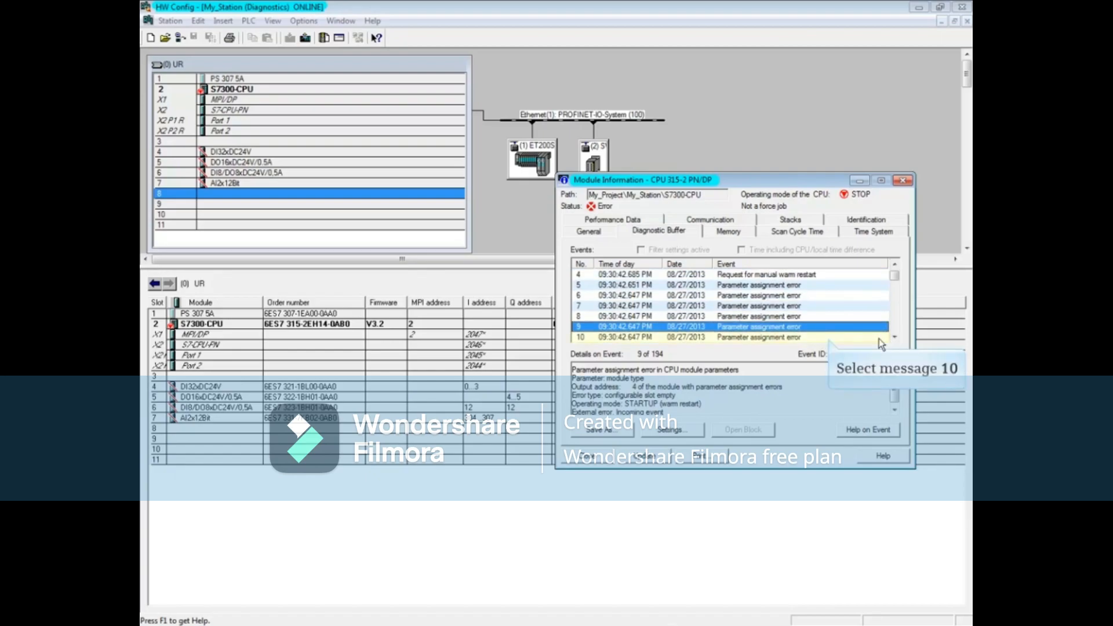
# Inspect event 10 at input address 0, then scroll the diagnostic buffer list
pyautogui.click(759, 336)
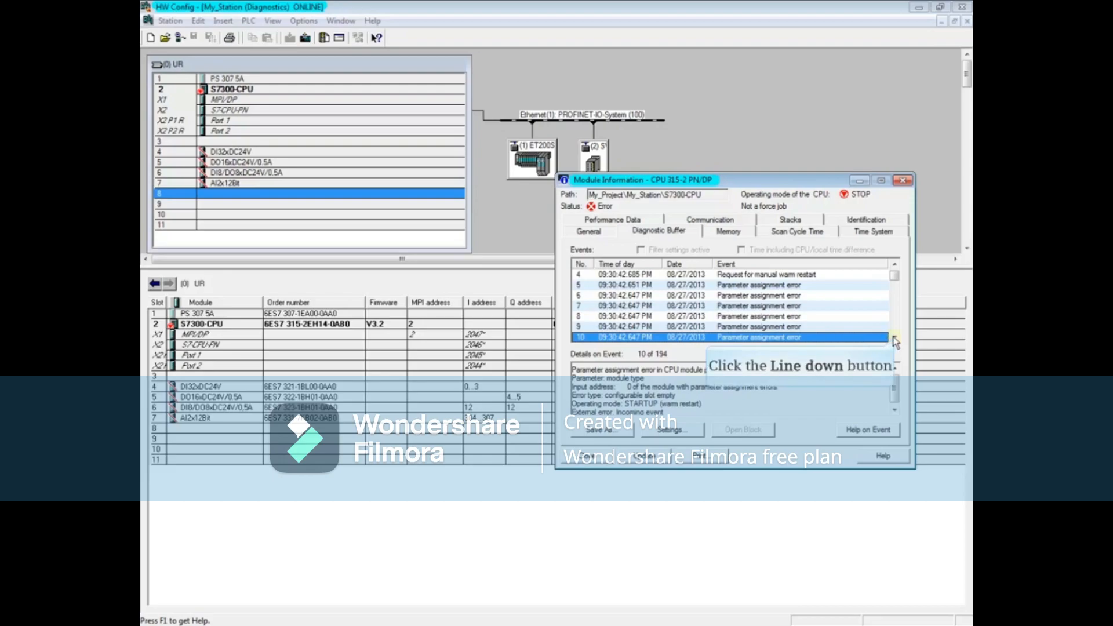
pyautogui.click(895, 341)
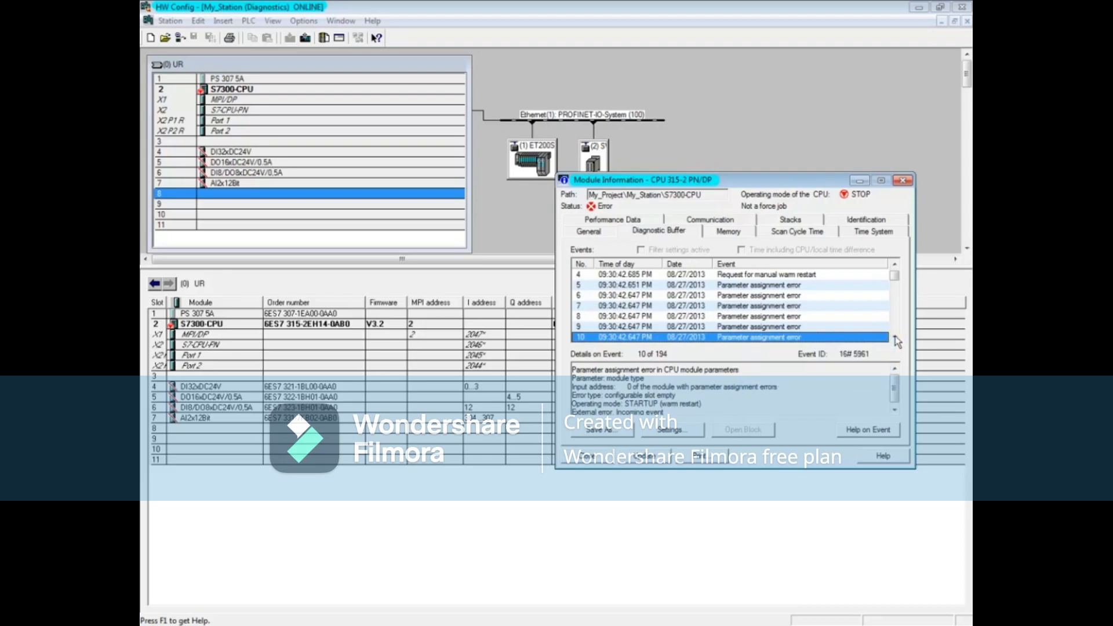
pyautogui.scroll(-3)
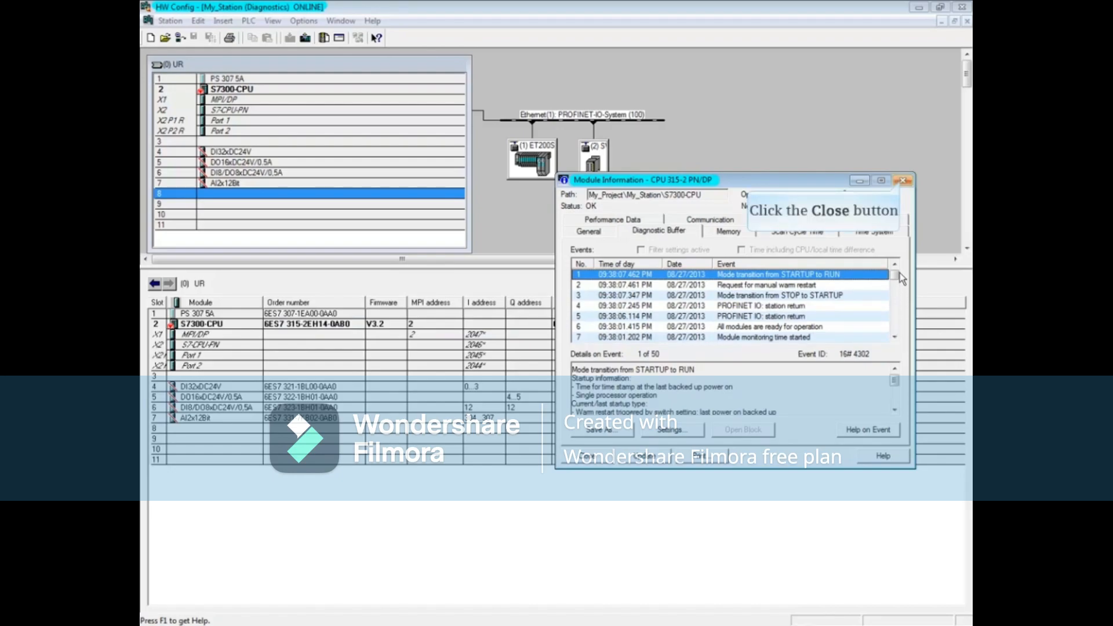
pyautogui.moveTo(903, 180)
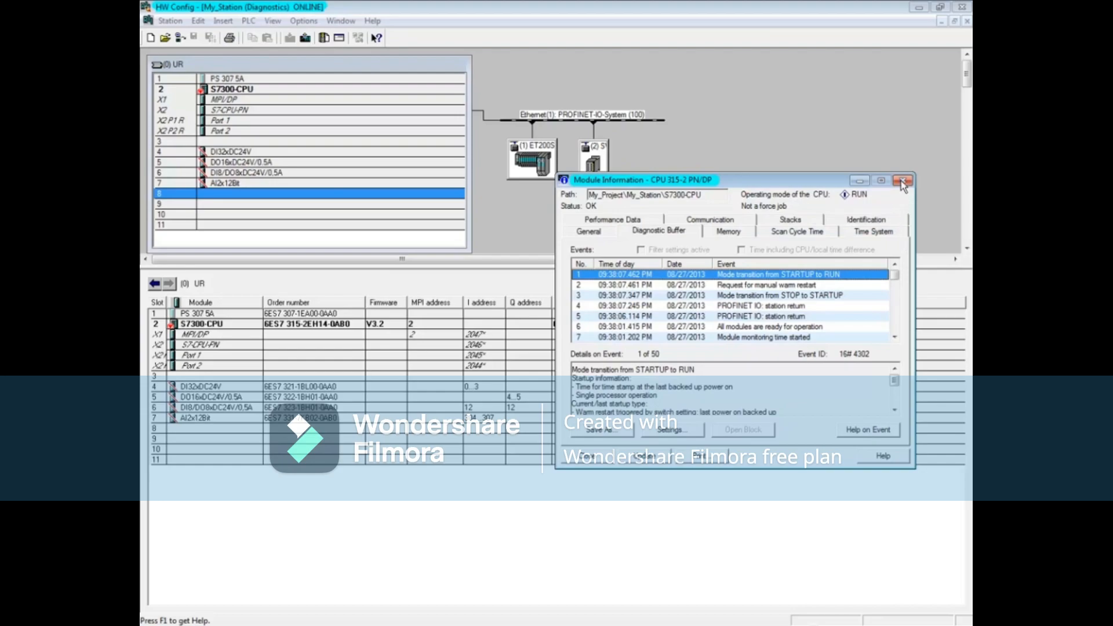
# Close the CPU Module Information dialog, returning to the online station rack
pyautogui.click(905, 179)
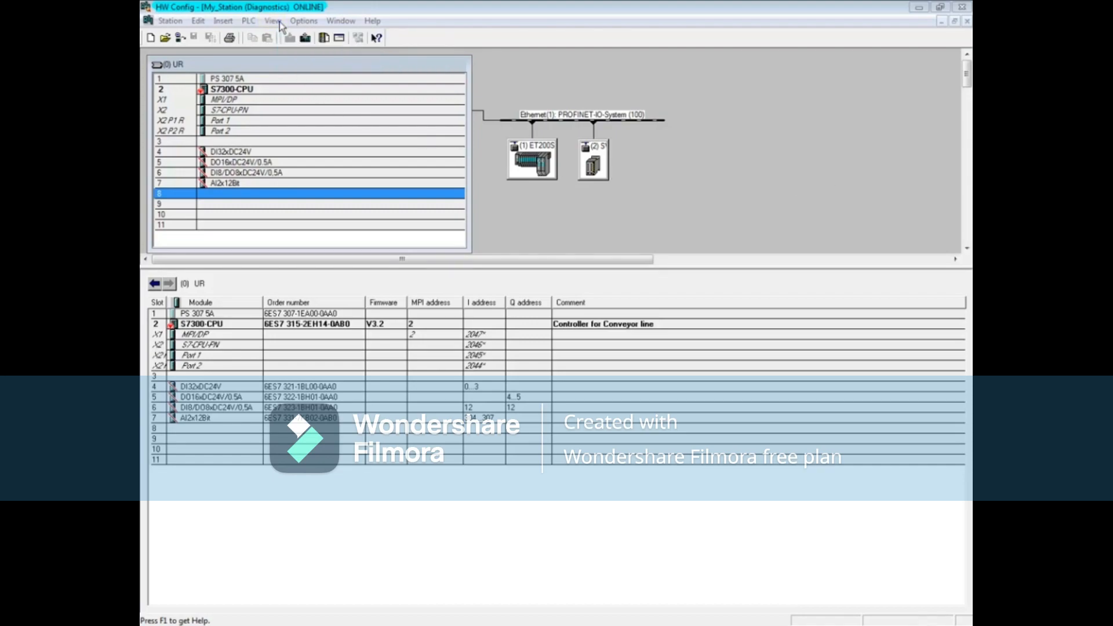
# Open the View menu to reach the Update (F5) command
pyautogui.click(273, 19)
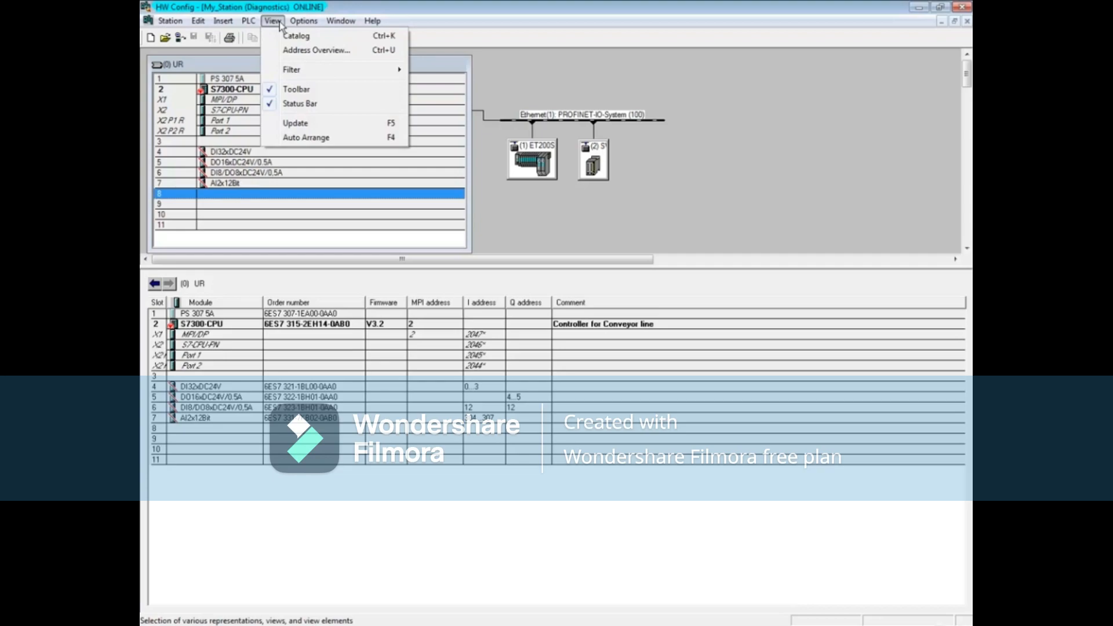
pyautogui.moveTo(295, 122)
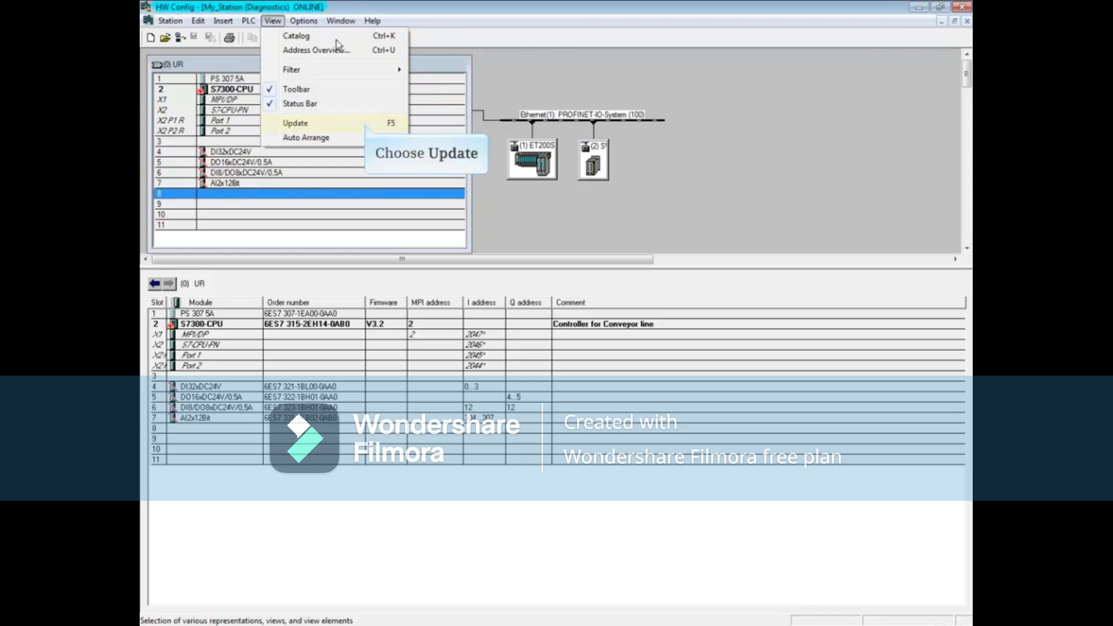